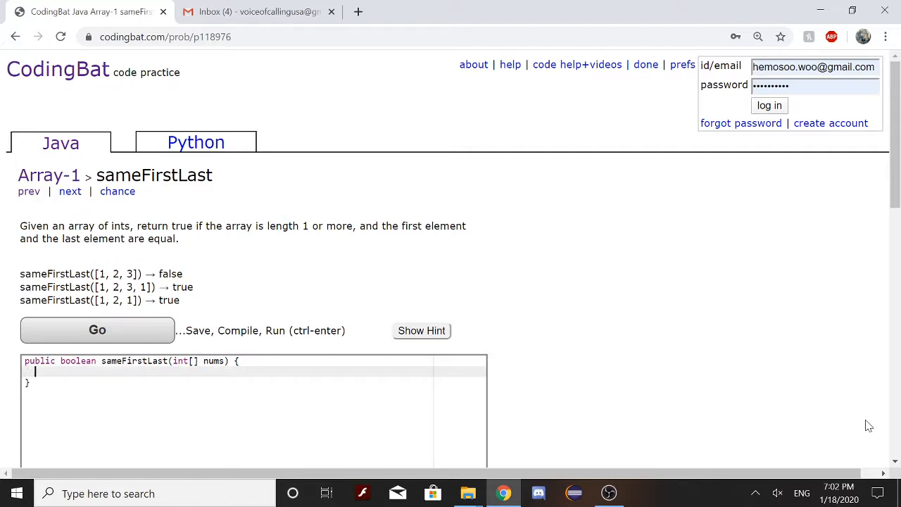
# Write if(nums.length==0) return false; as the method's opening guard
pyautogui.write('if')
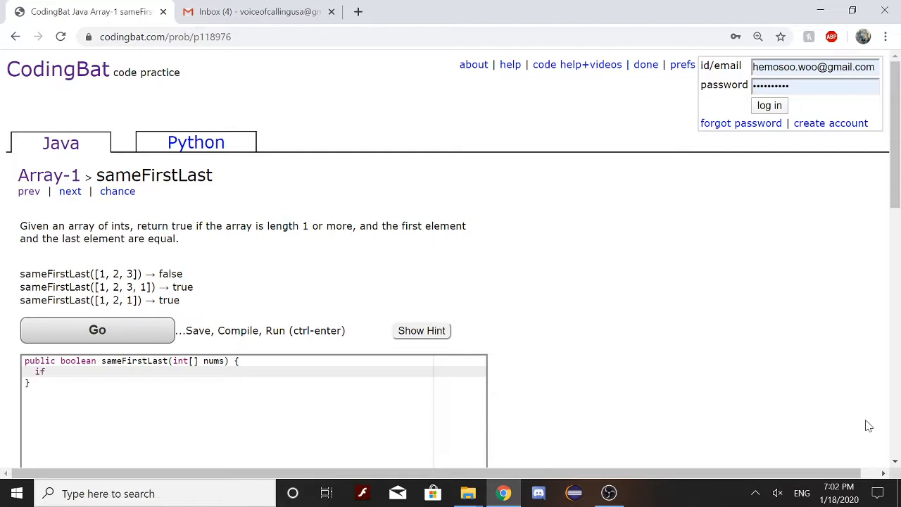
pyautogui.write('(nums)')
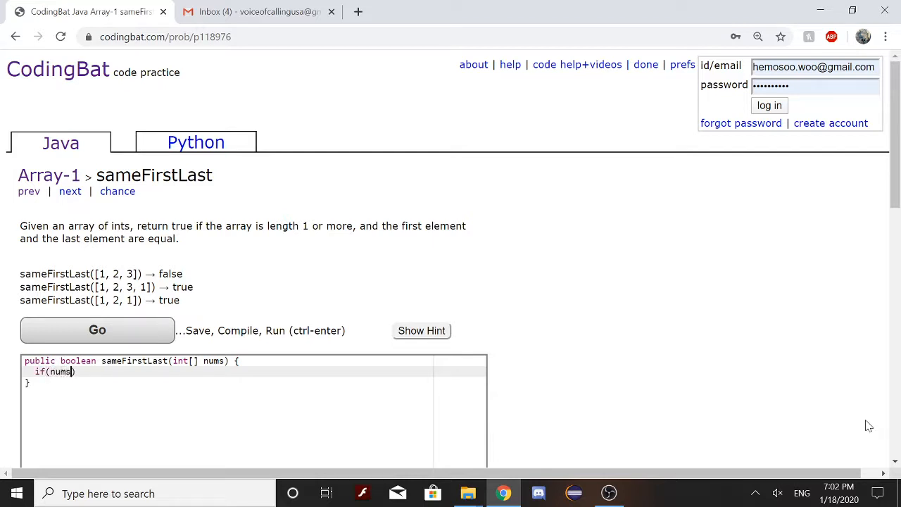
pyautogui.write('.length')
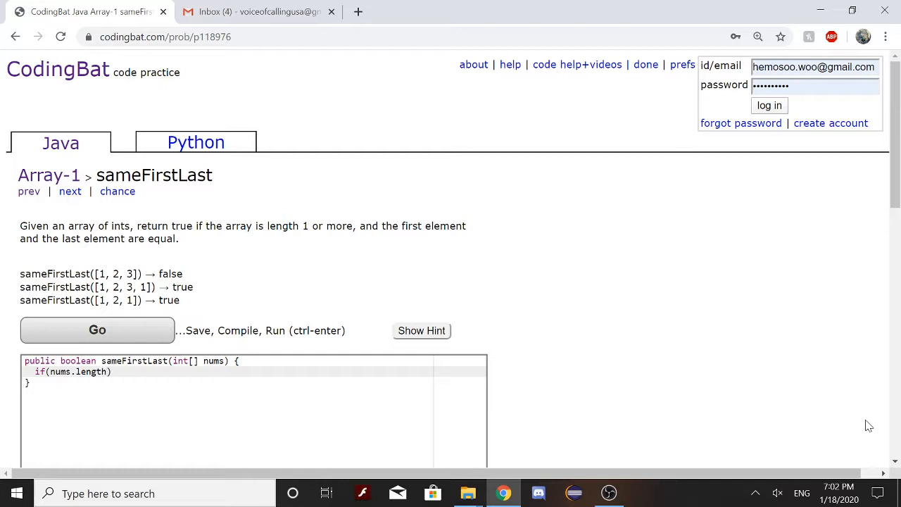
pyautogui.write('==')
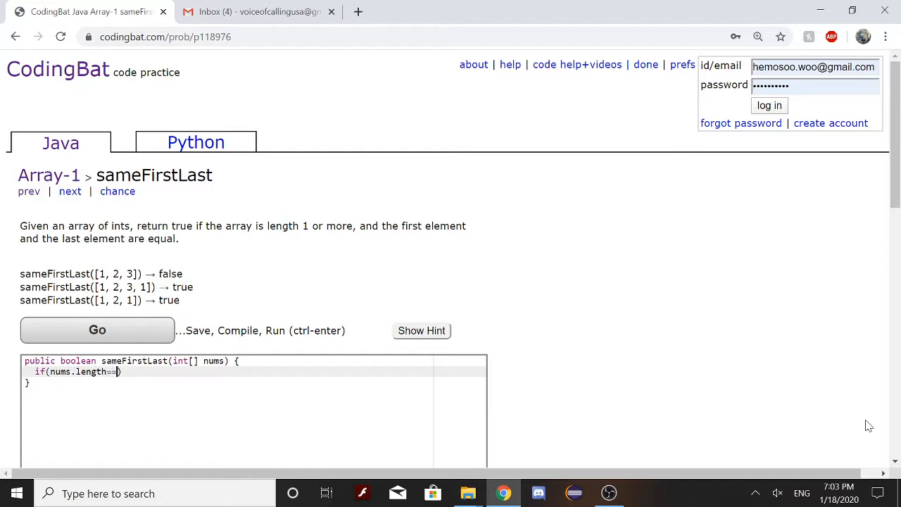
pyautogui.write('0)')
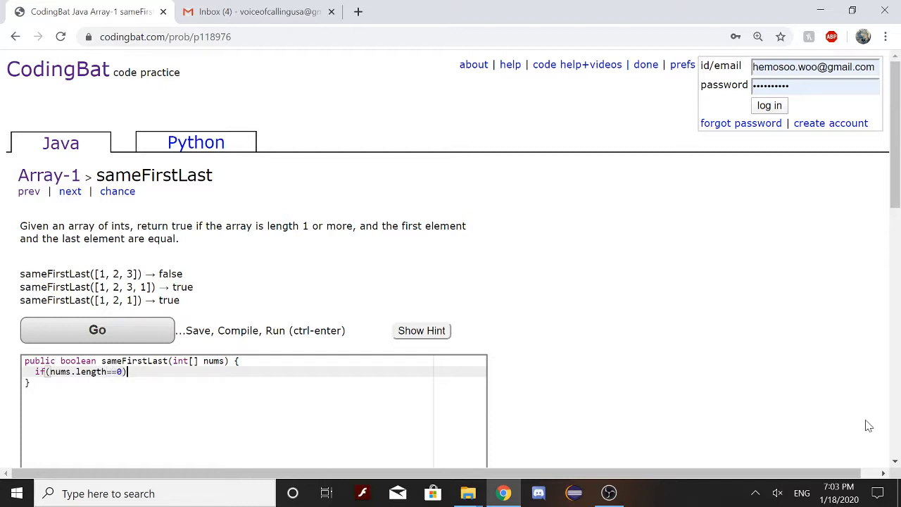
pyautogui.write('retu')
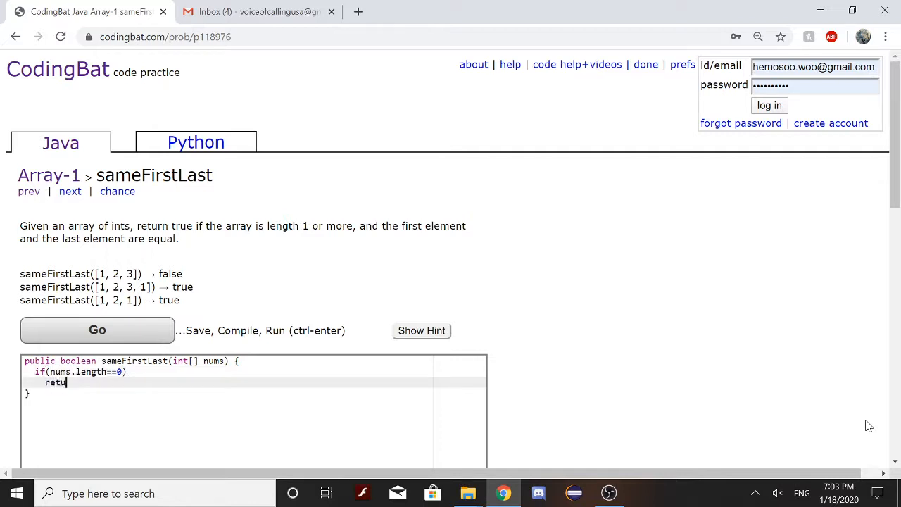
pyautogui.write('rn false;')
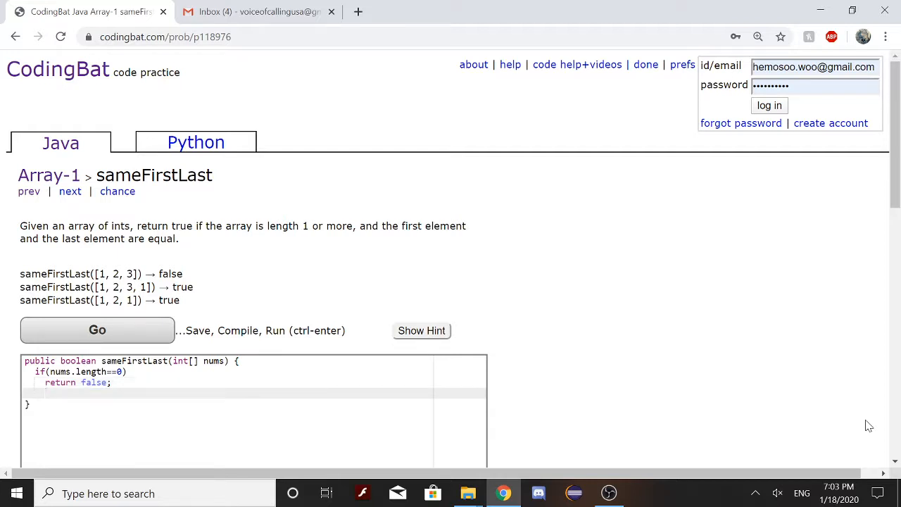
# Write return (nums[0] == nums[nums.length-1]); to compare first and last elements
pyautogui.write('return ()')
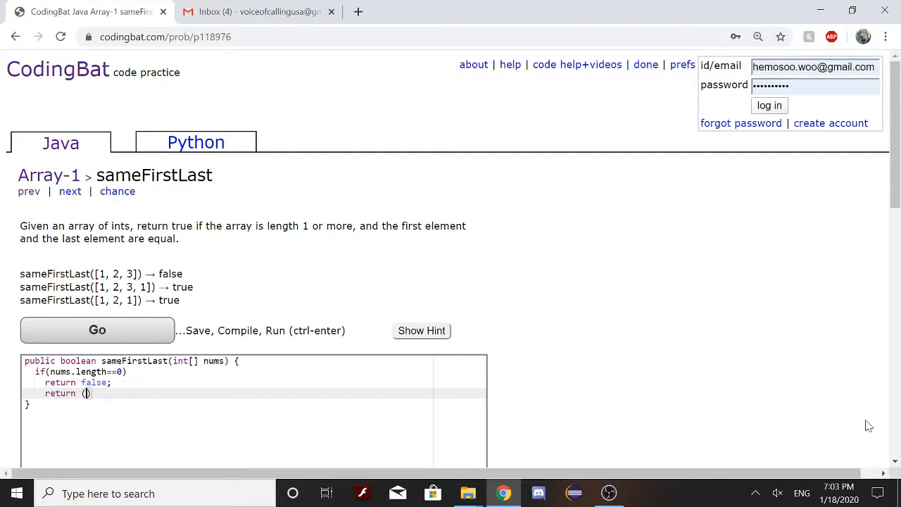
pyautogui.write('nums')
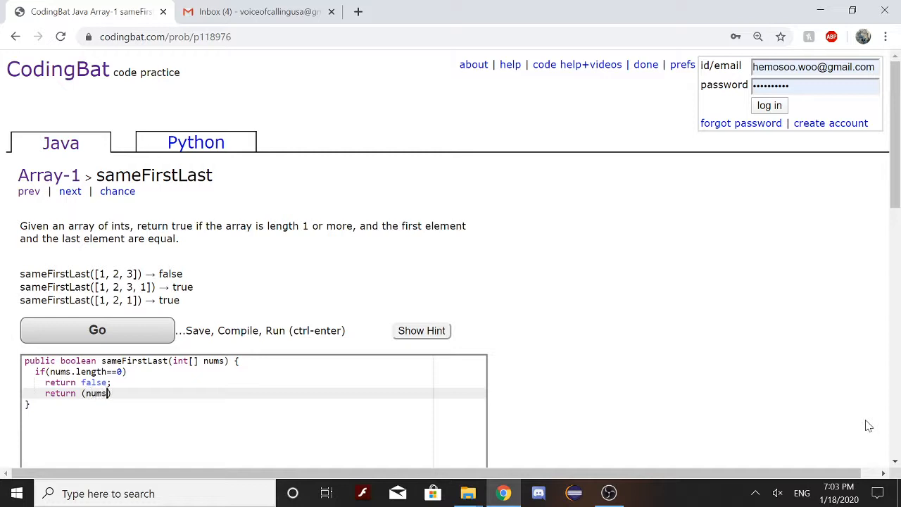
pyautogui.write('[0]')
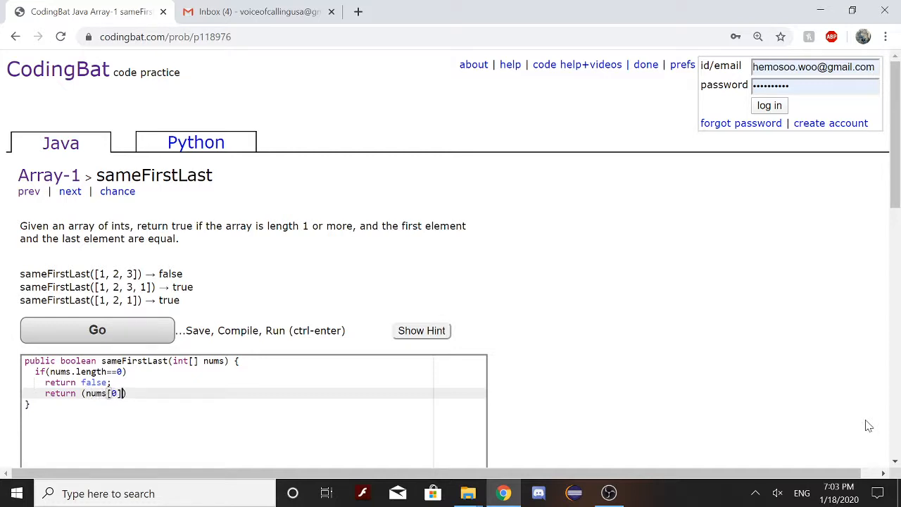
pyautogui.write('==')
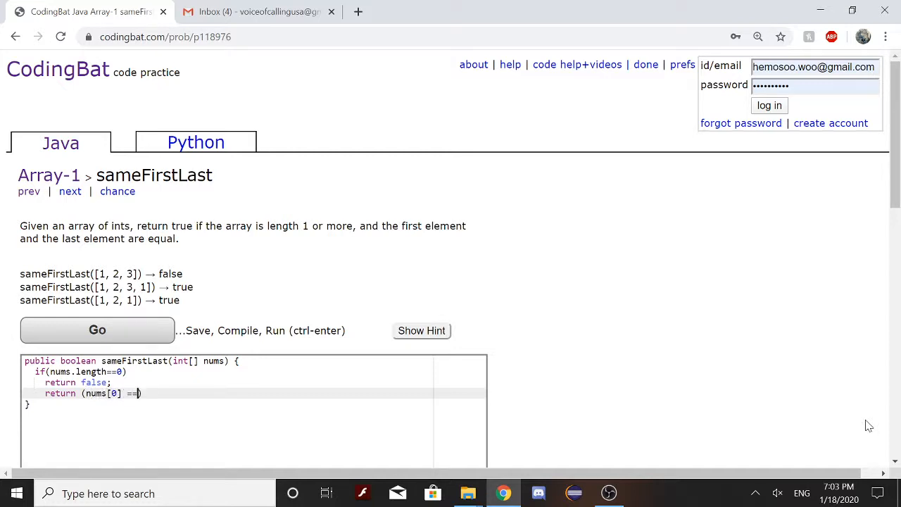
pyautogui.write('nums.')
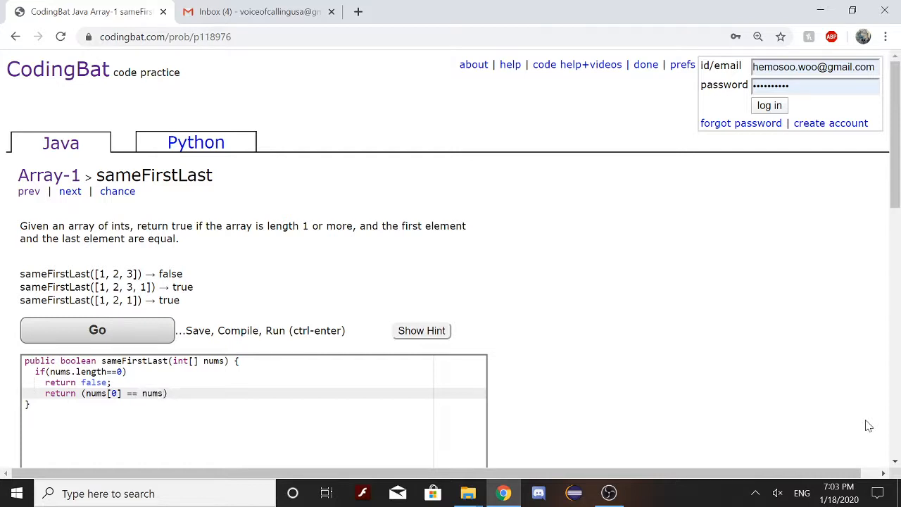
pyautogui.write('[nums')
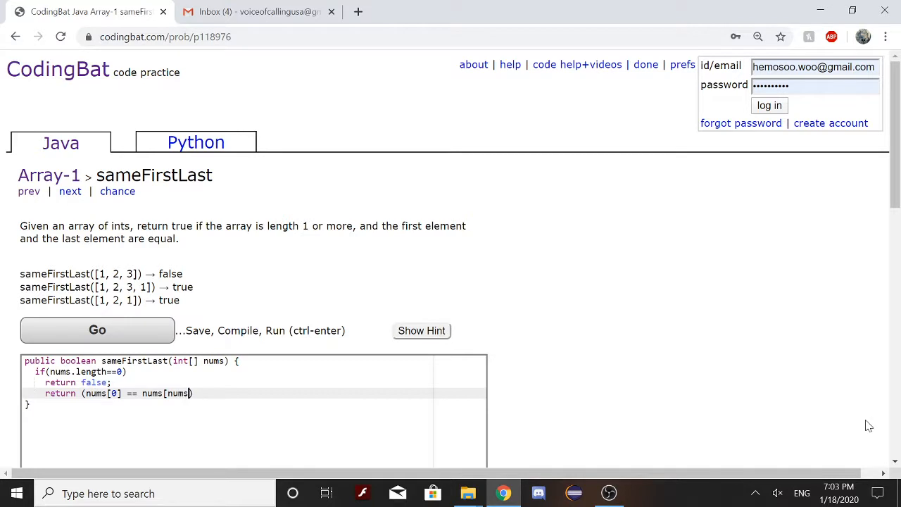
pyautogui.write('.length-')
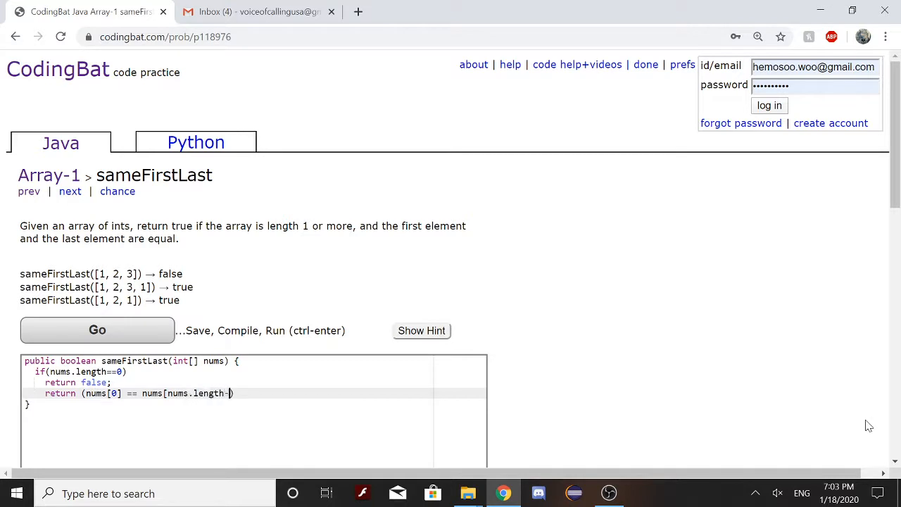
pyautogui.write('1')
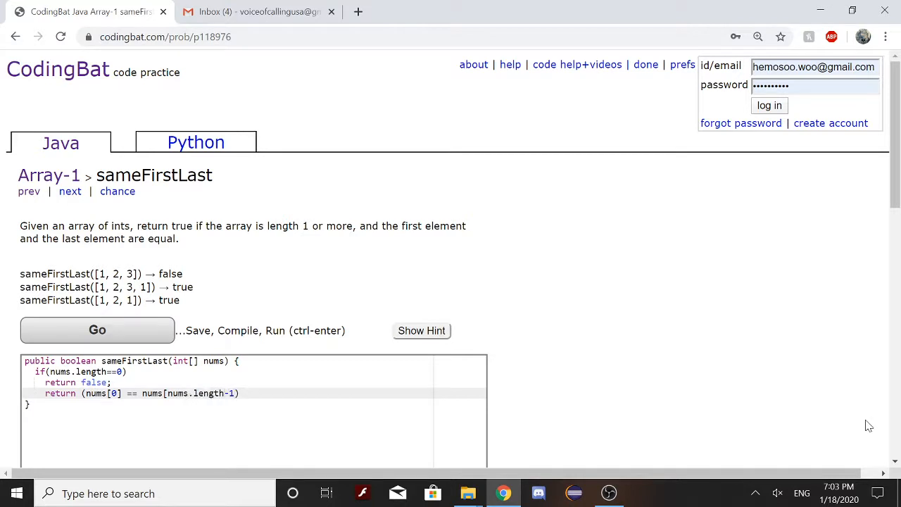
pyautogui.write(')')
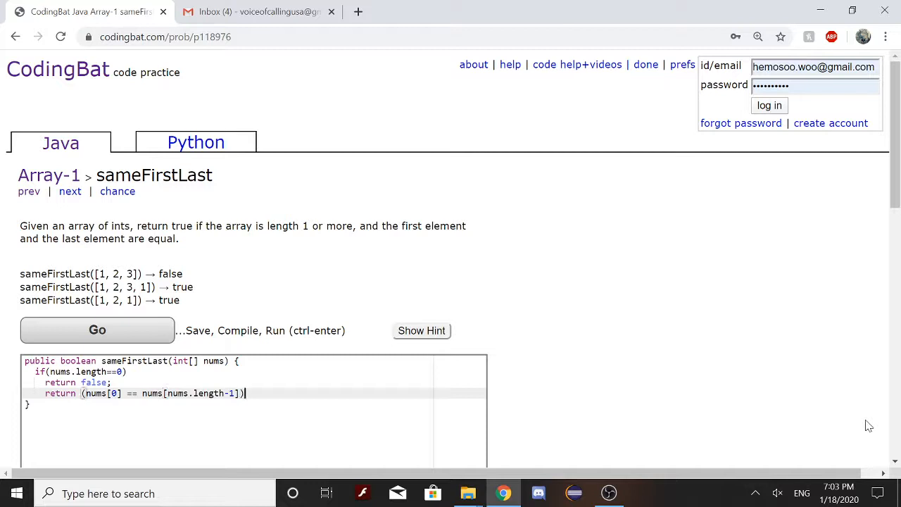
pyautogui.write(';')
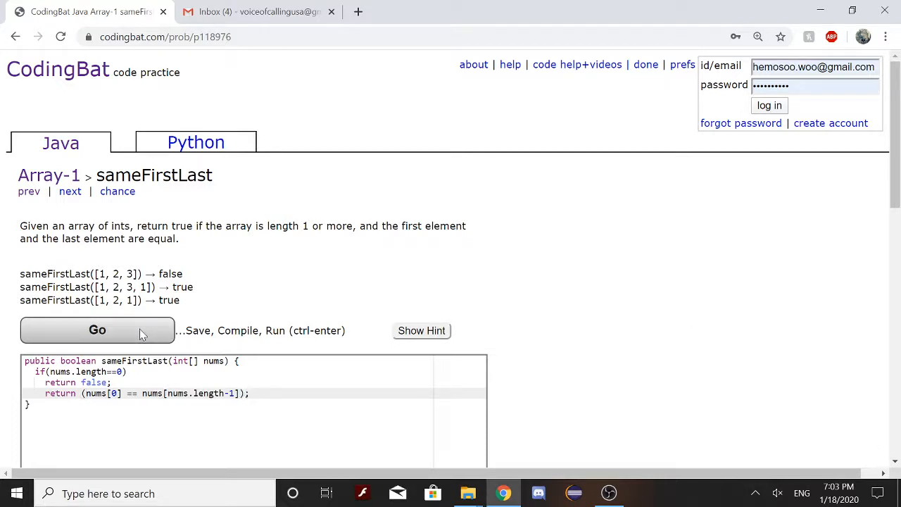
# Run the solution with Go and view every test result marked OK in green
pyautogui.click(97, 330)
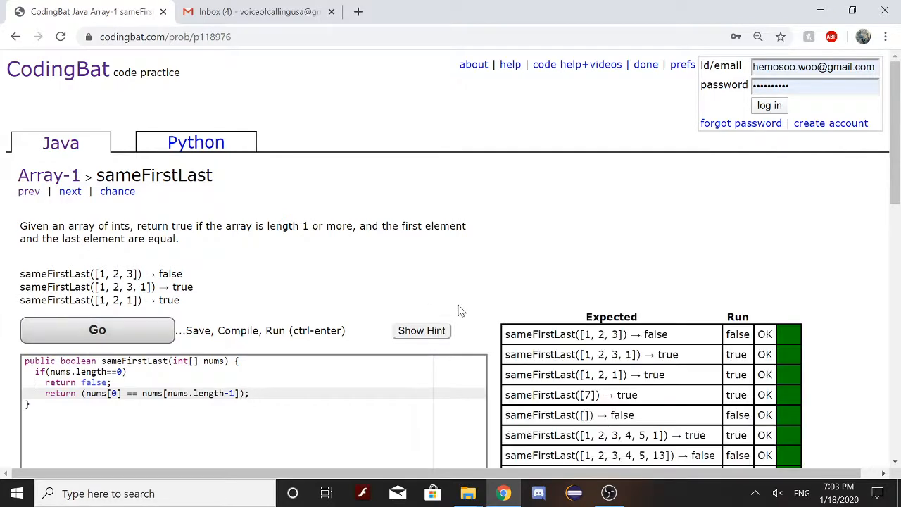
pyautogui.scroll(-3)
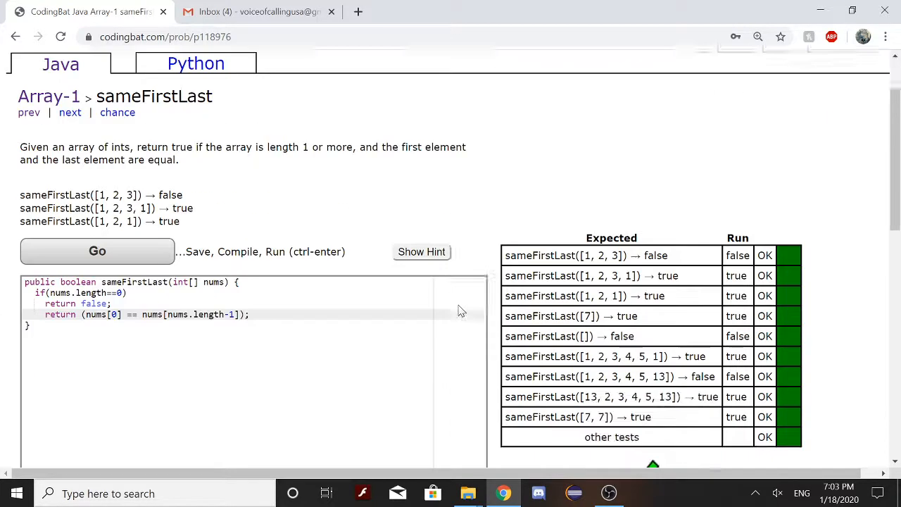